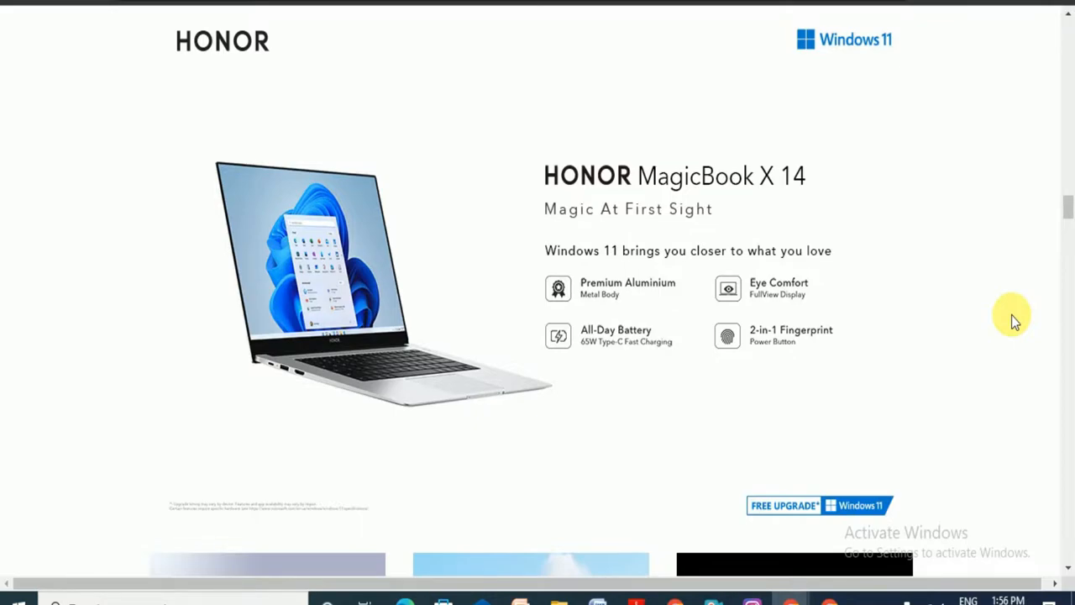
scroll("down", 3)
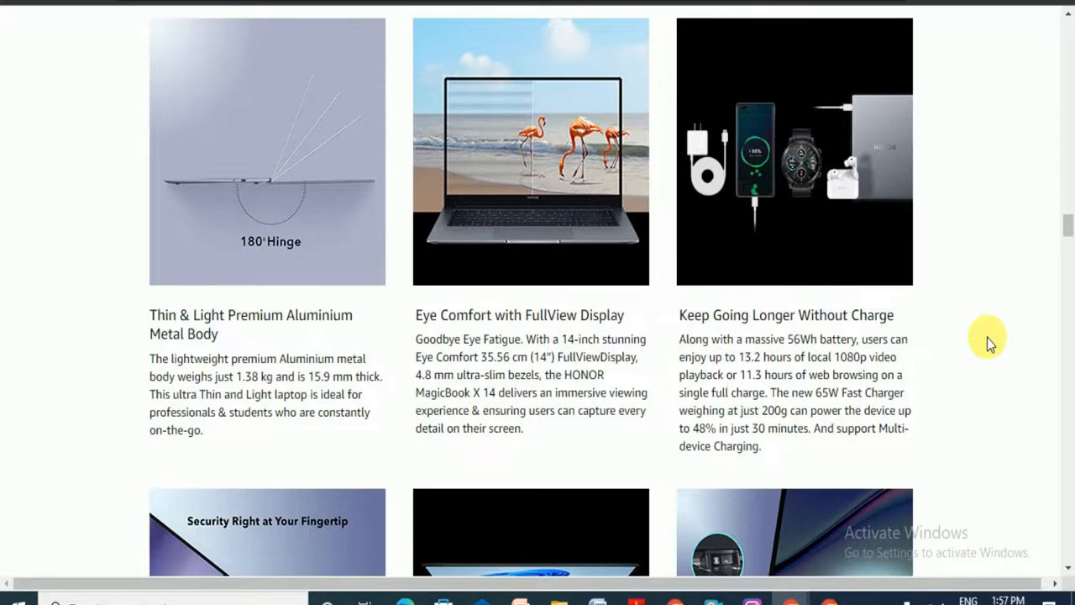
scroll("down", 3)
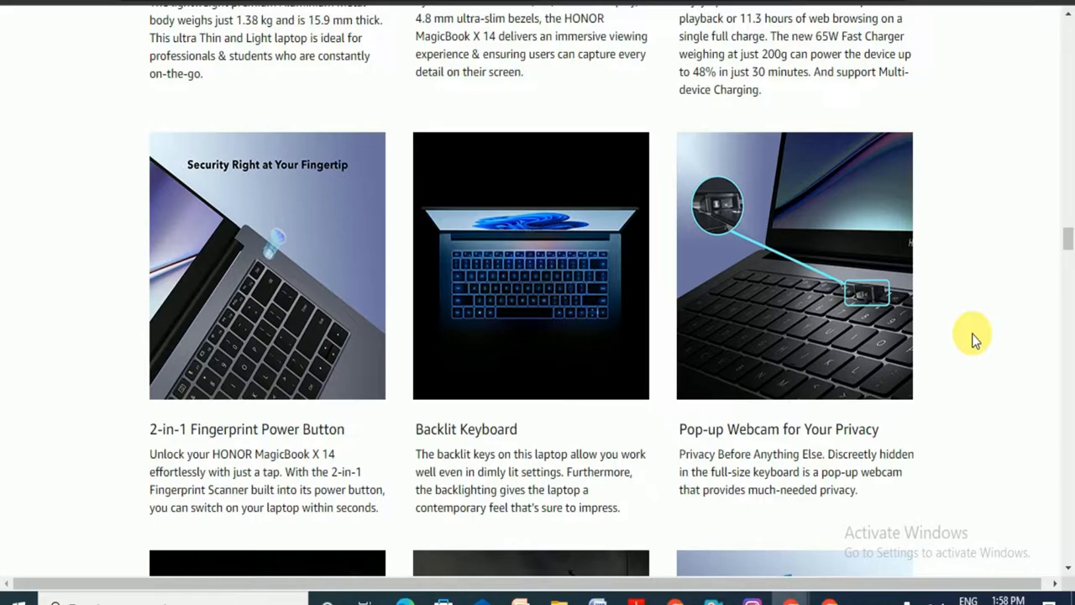
mouse_move(1011, 435)
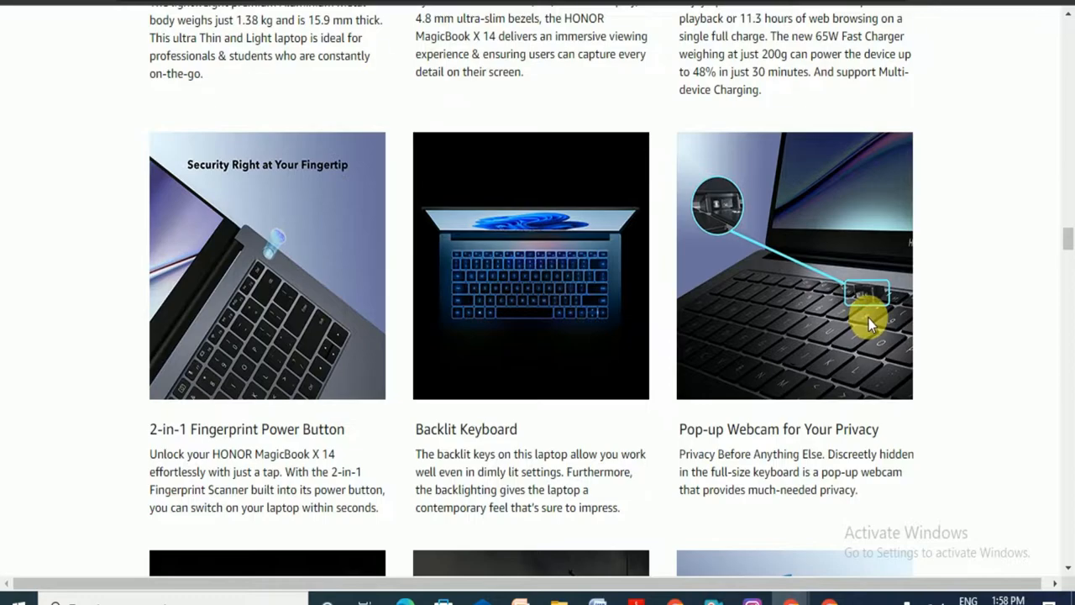
scroll("down", 3)
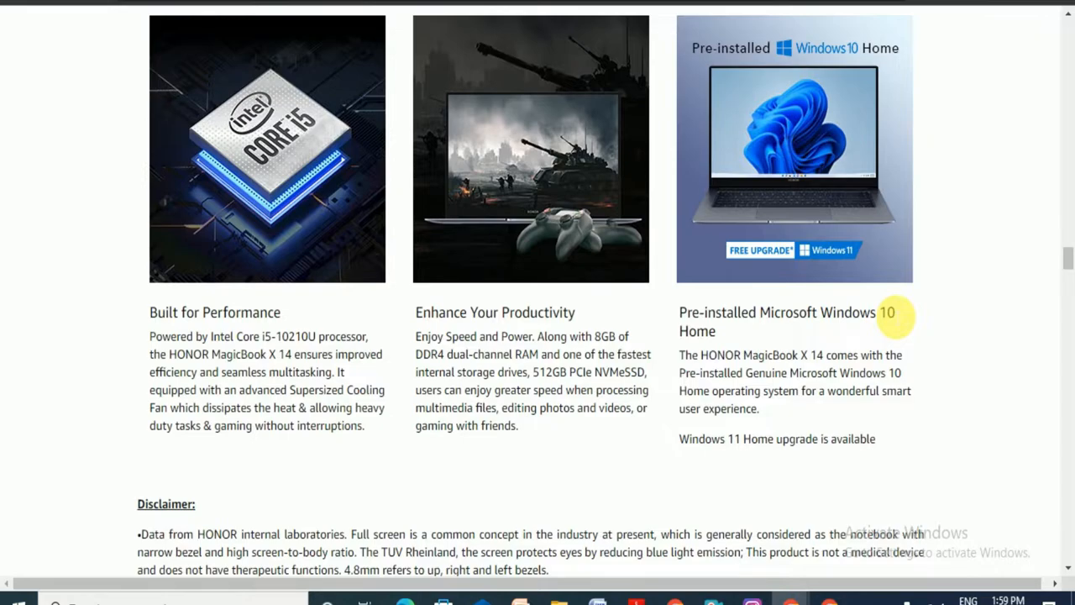
scroll("up", 3)
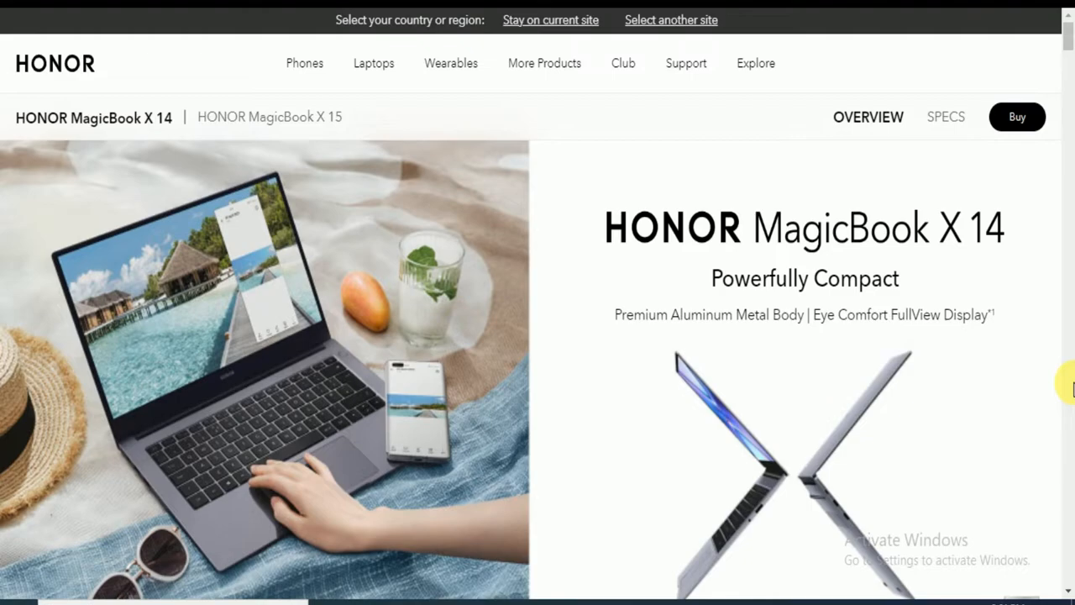
scroll("down", 3)
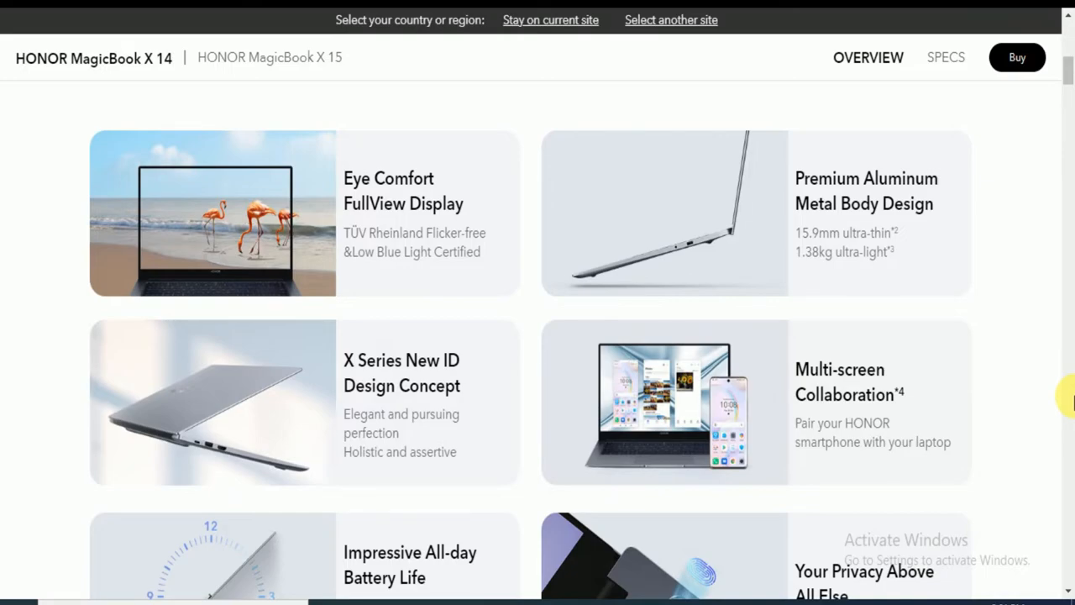
scroll("down", 3)
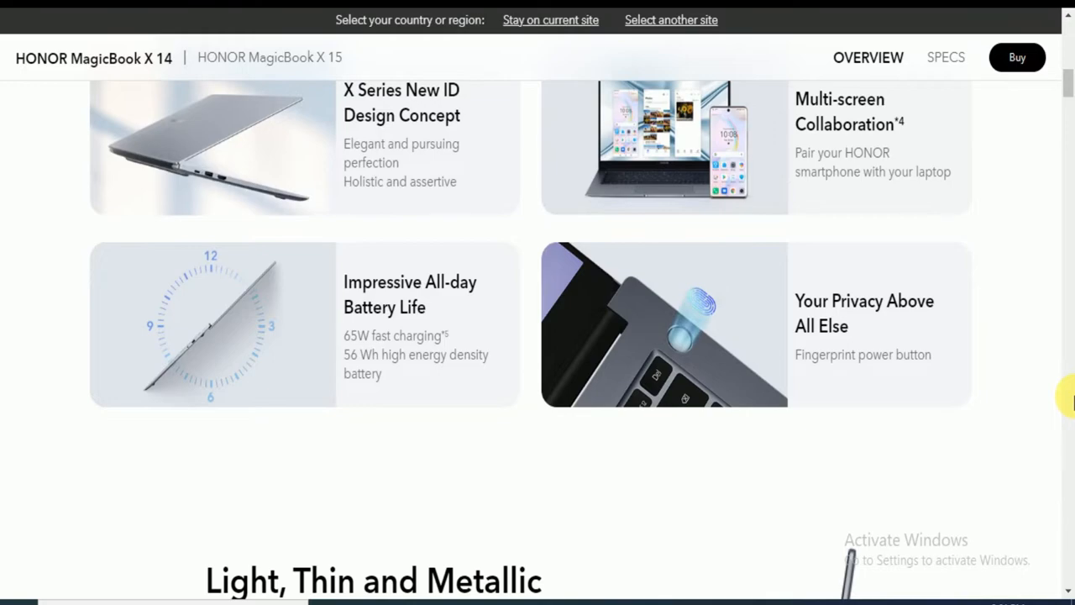
scroll("down", 3)
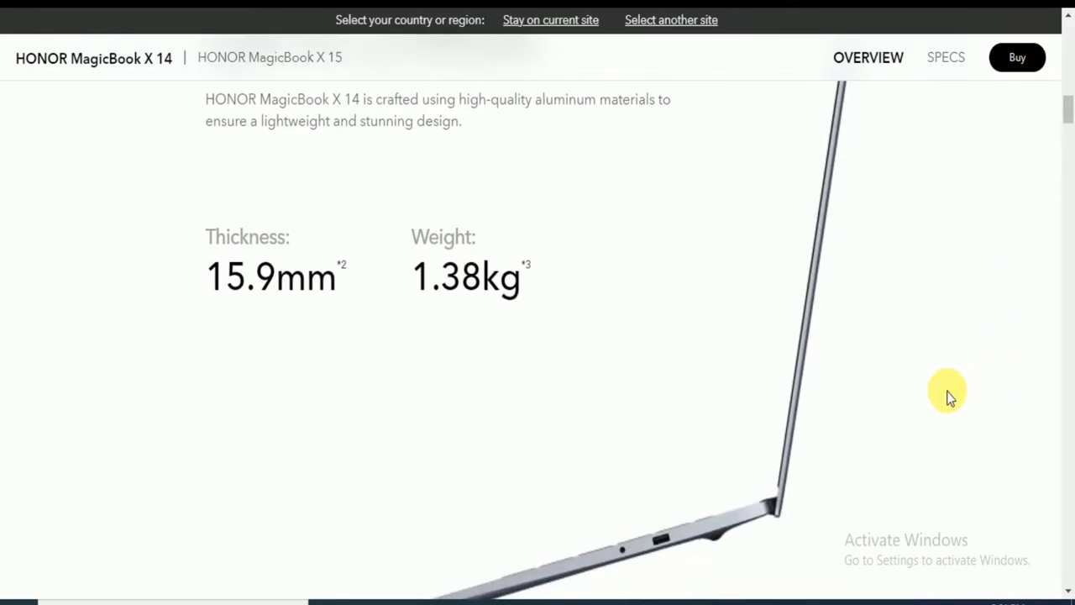
mouse_move(870, 397)
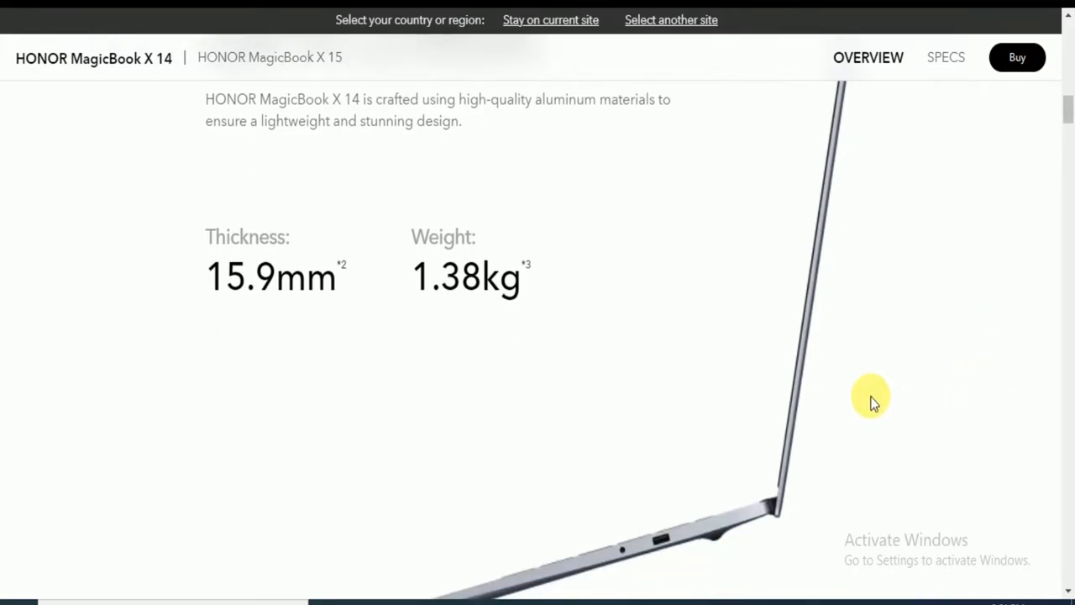
scroll("down", 3)
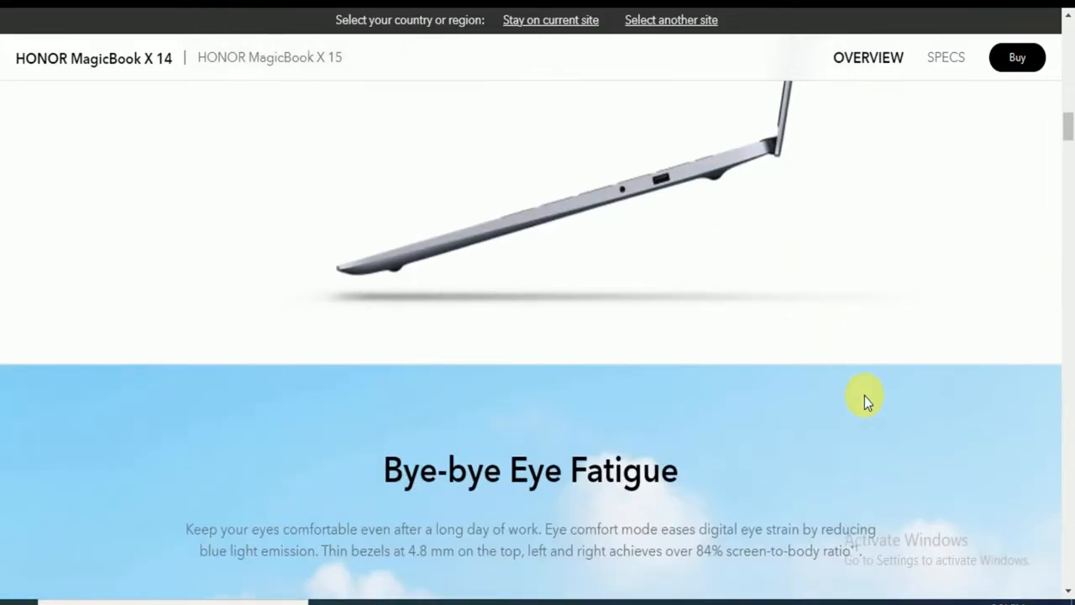
scroll("down", 3)
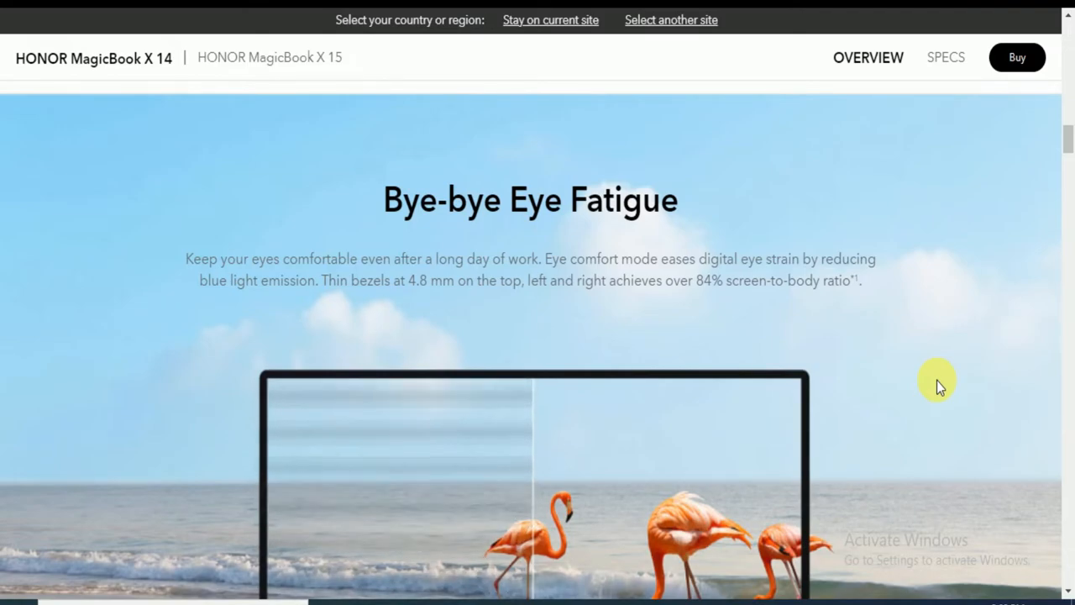
scroll("down", 3)
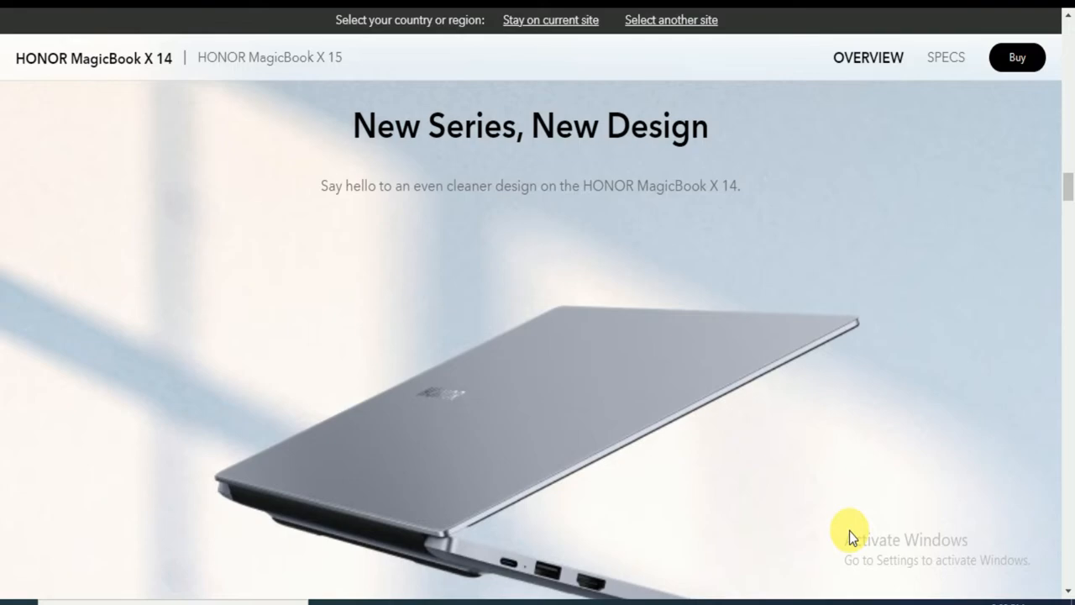
scroll("down", 3)
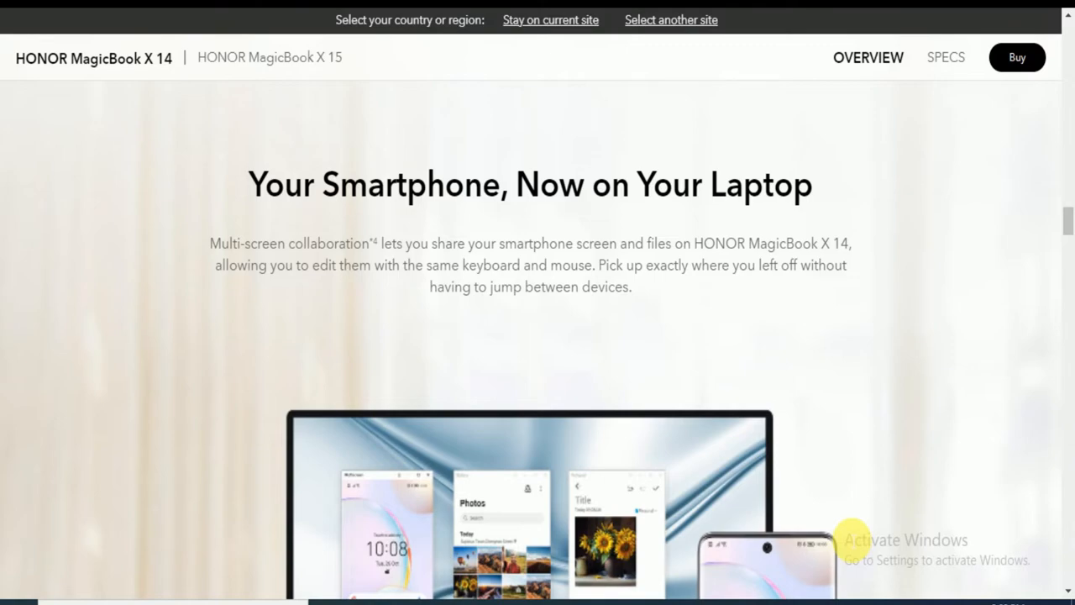
mouse_move(848, 536)
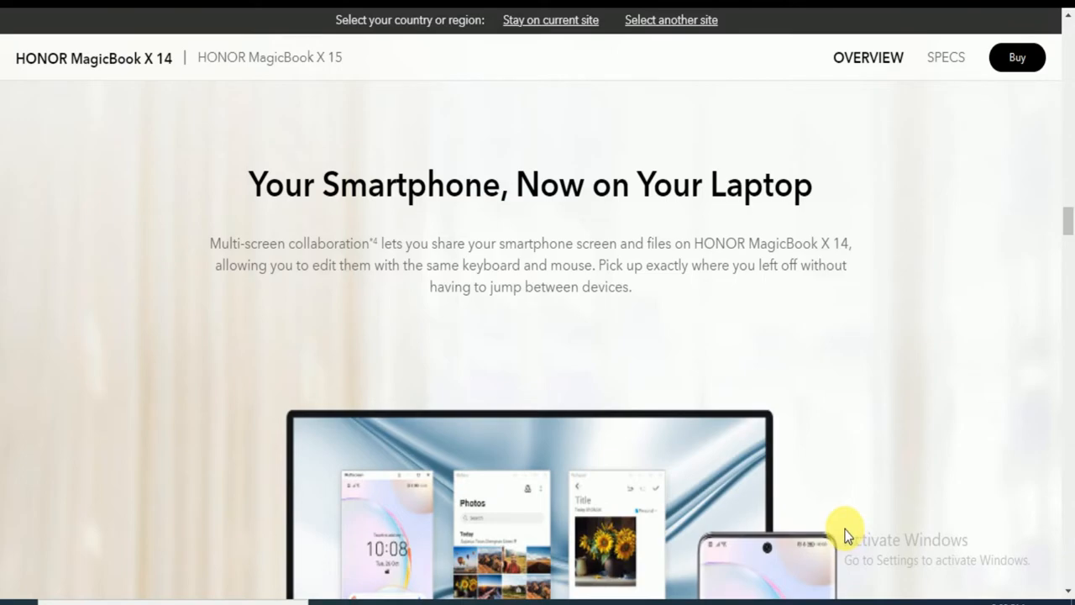
scroll("down", 3)
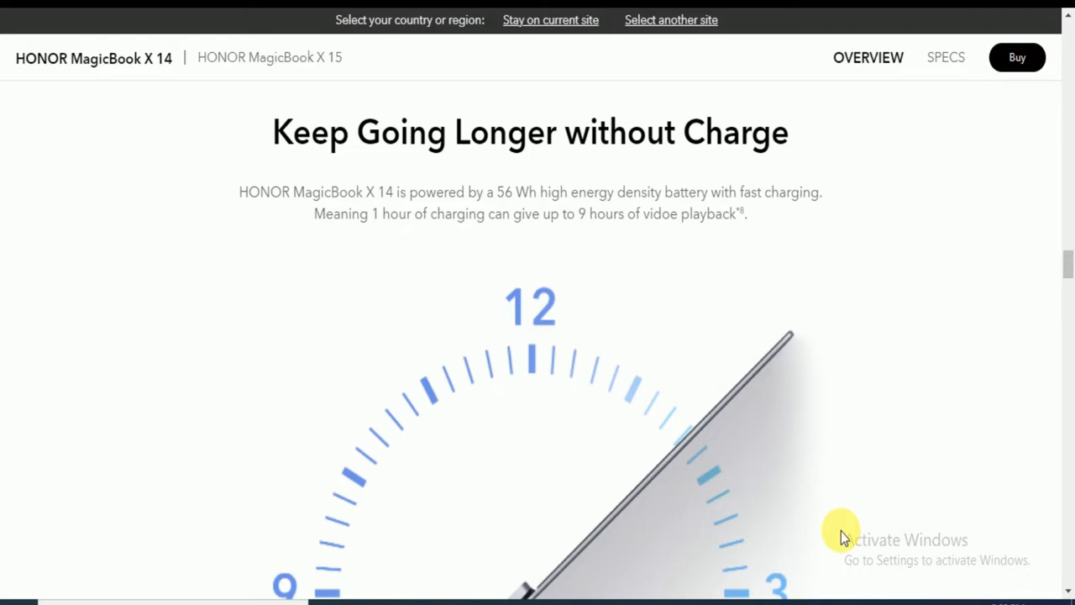
mouse_move(844, 538)
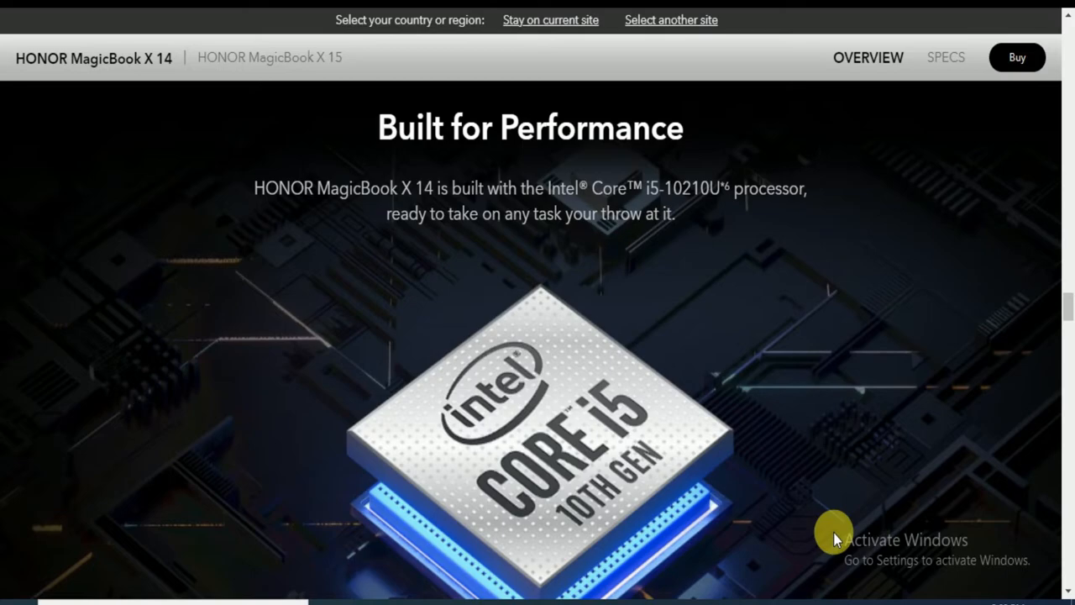
scroll("down", 3)
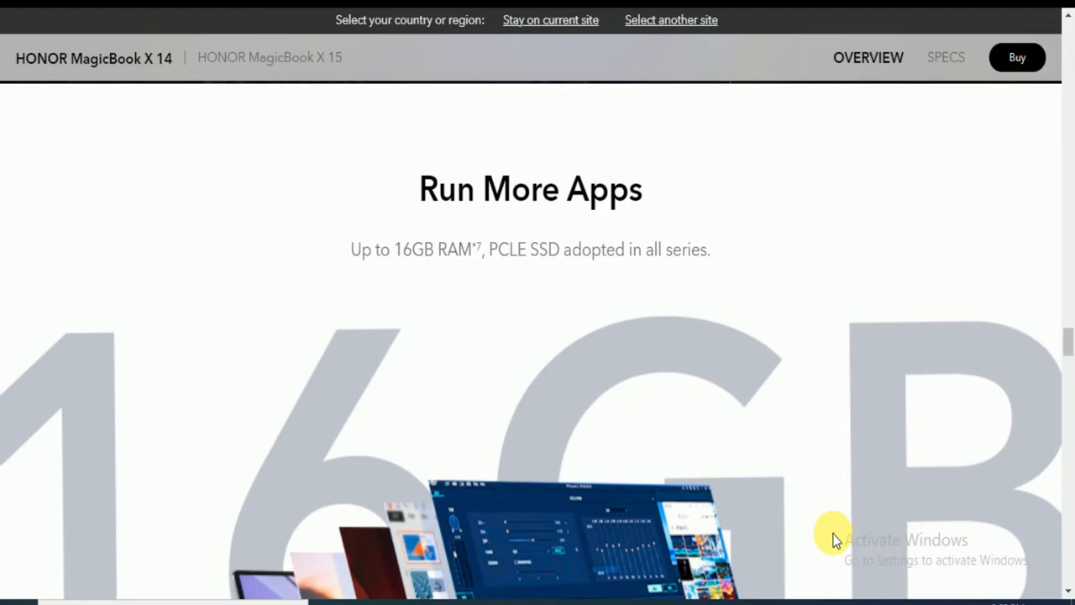
scroll("down", 3)
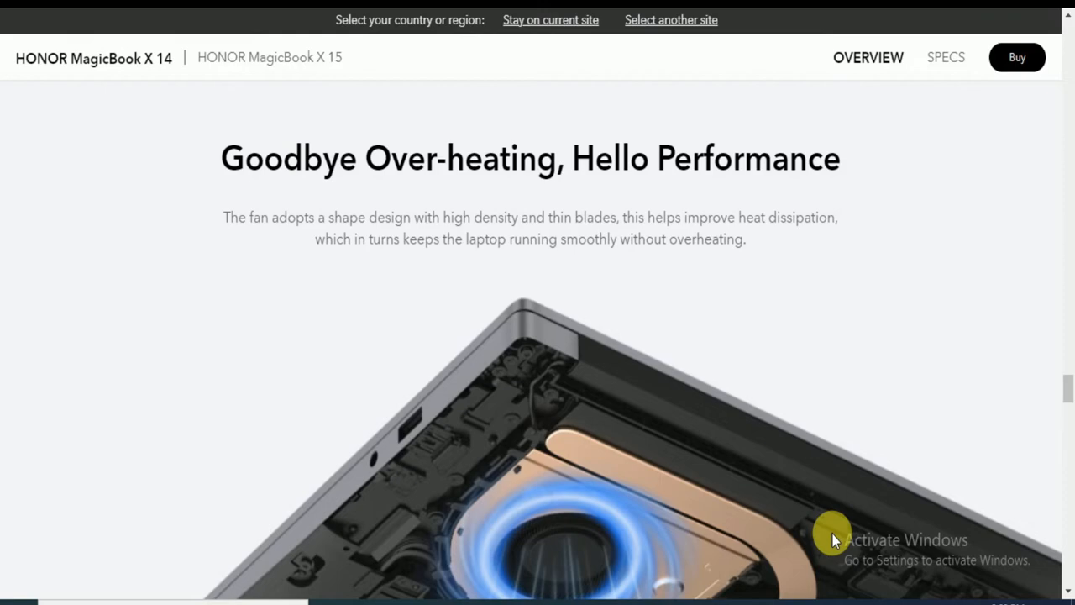
scroll("down", 3)
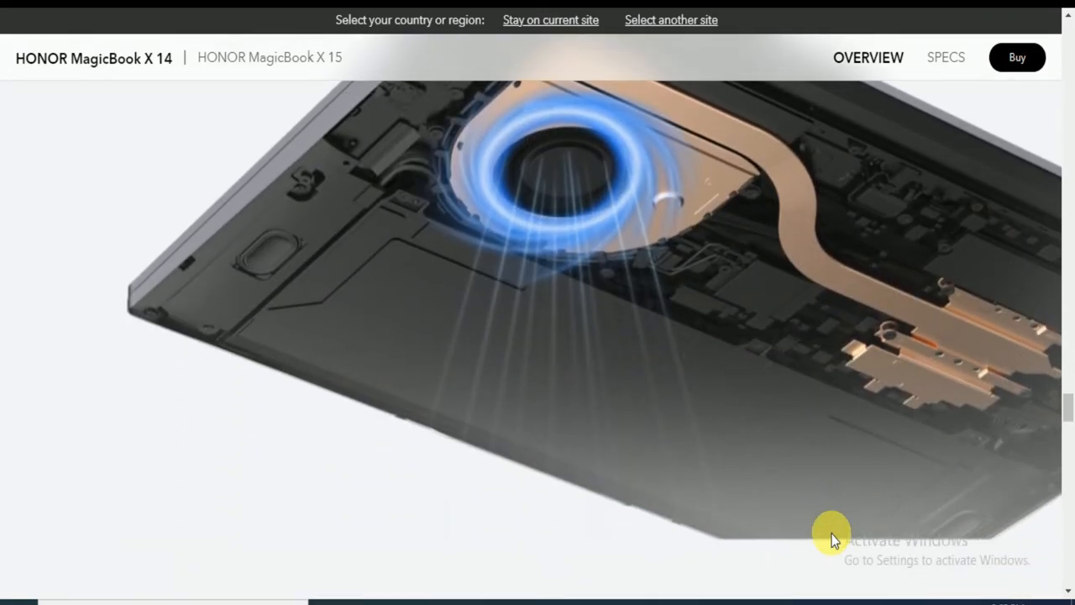
scroll("down", 3)
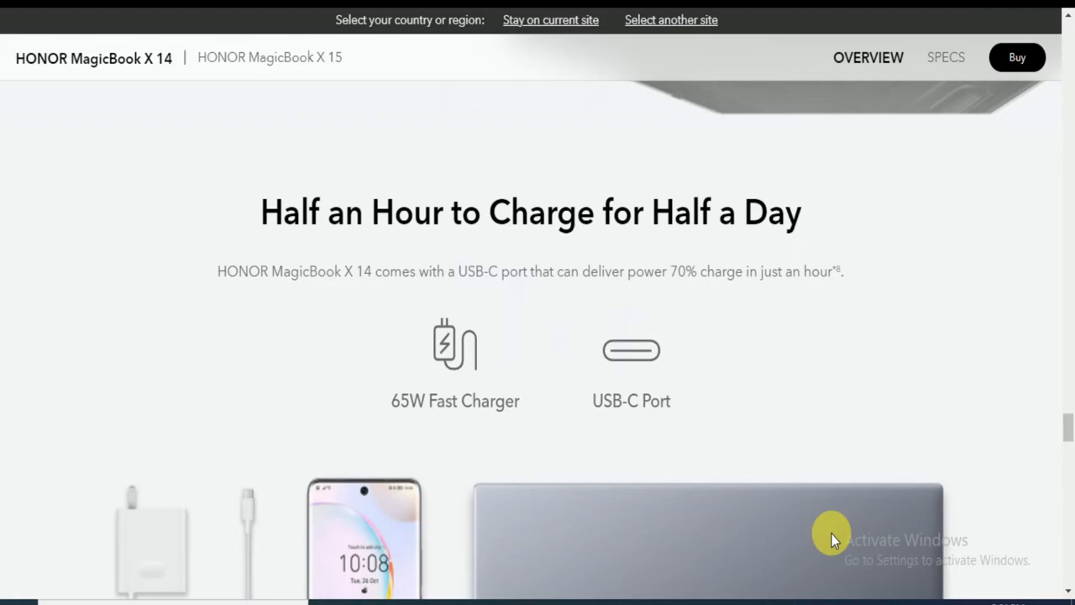
scroll("down", 3)
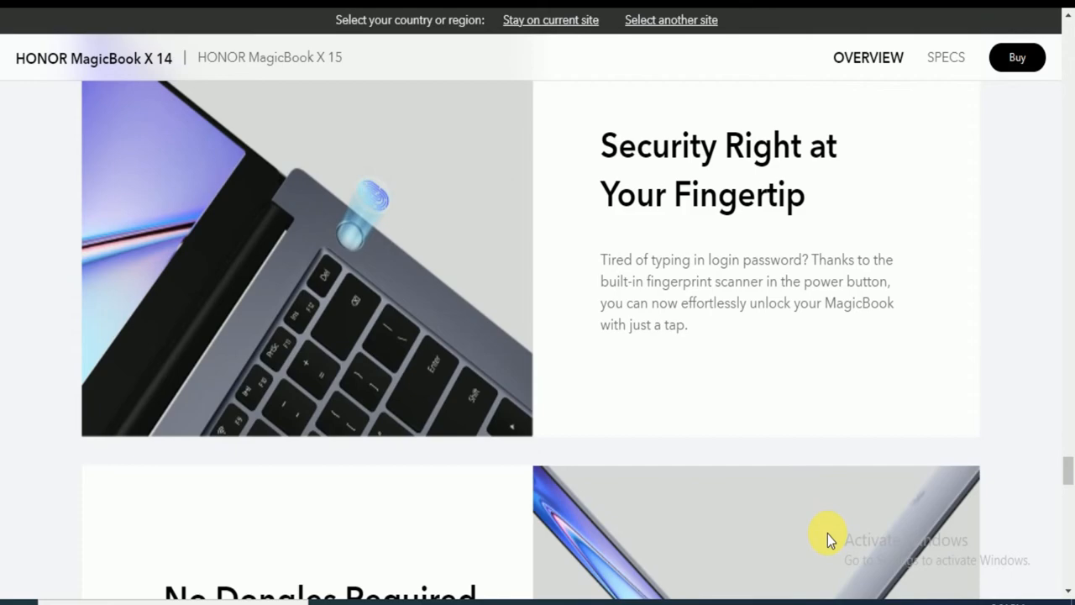
scroll("down", 3)
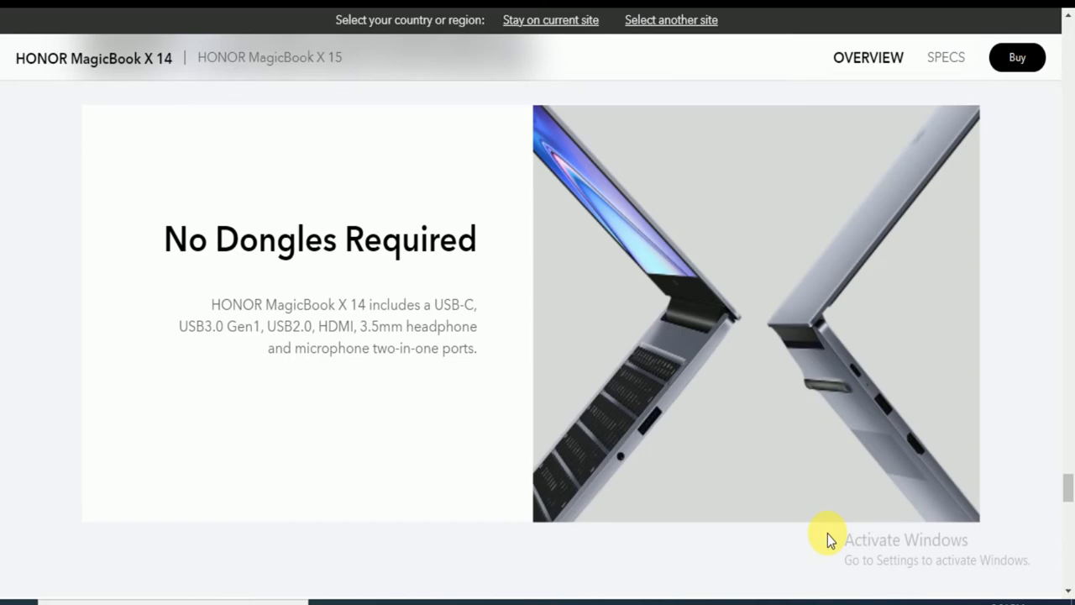
scroll("down", 3)
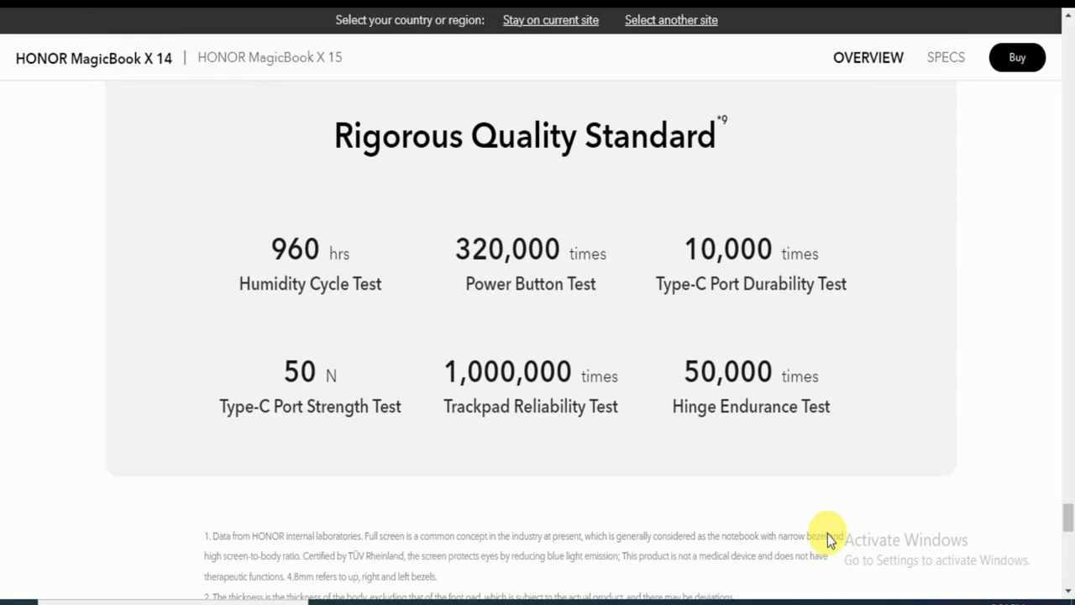
mouse_move(830, 539)
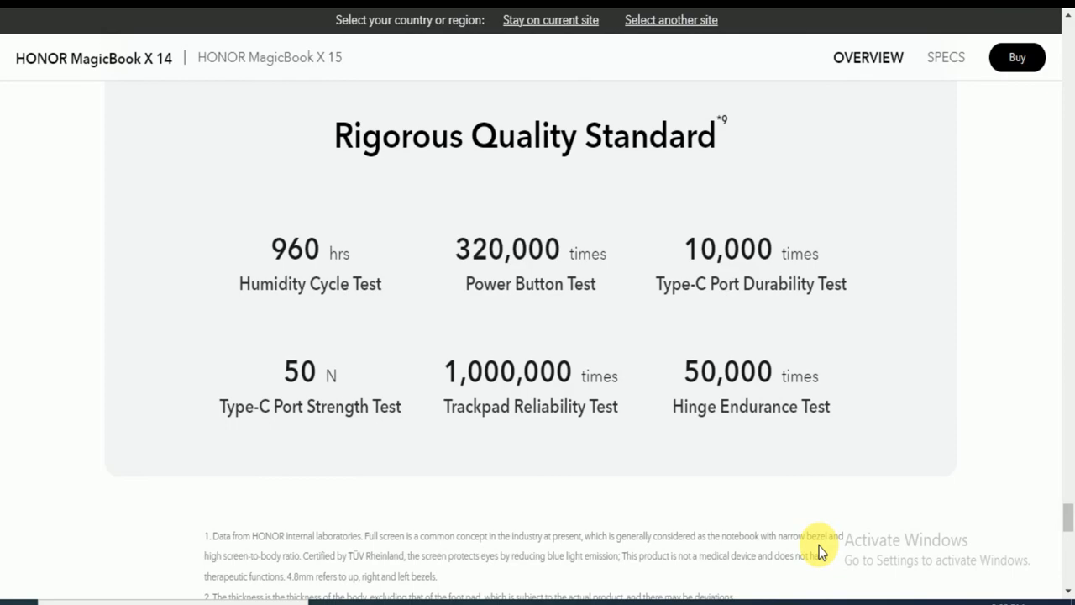
mouse_move(826, 555)
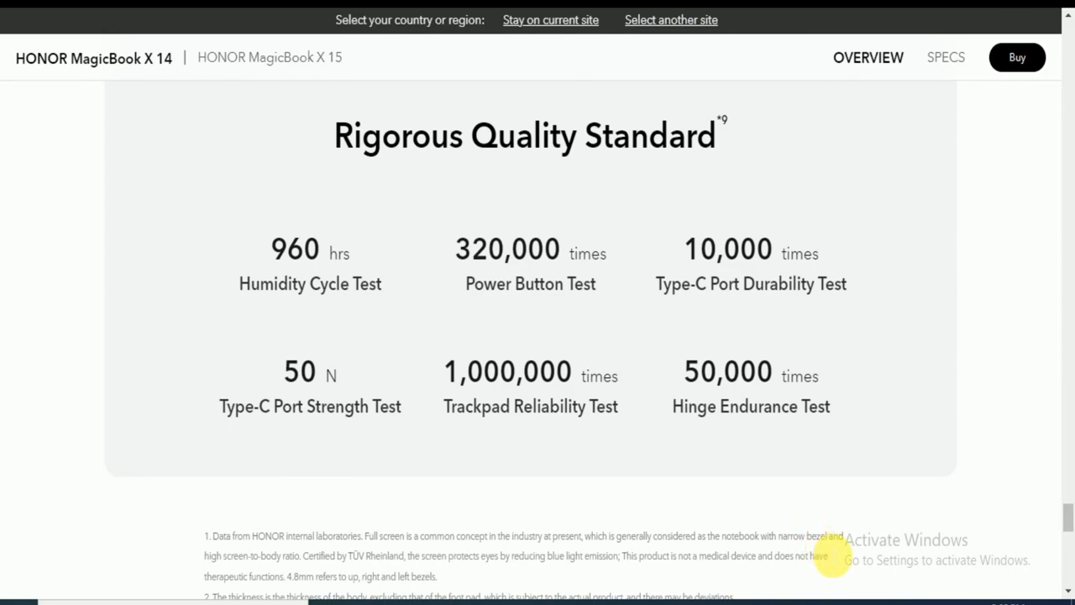
scroll("down", 3)
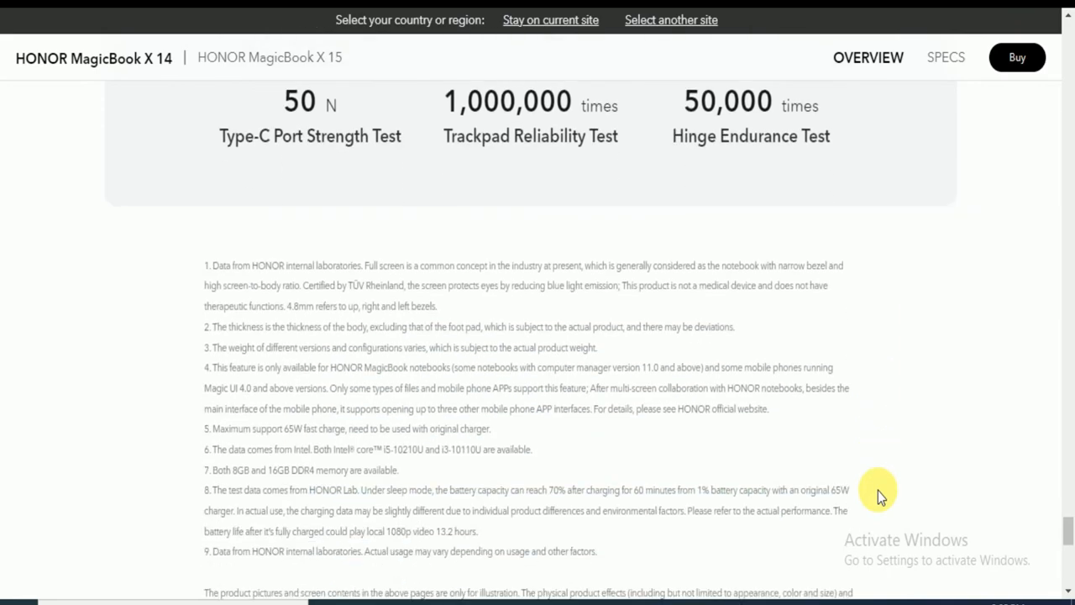
scroll("up", 3)
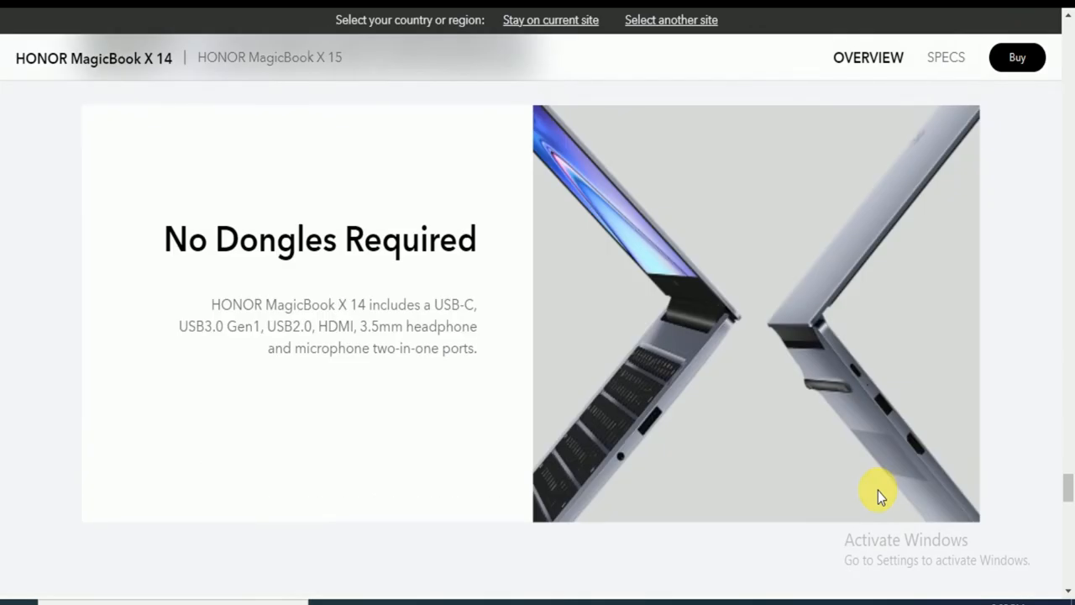